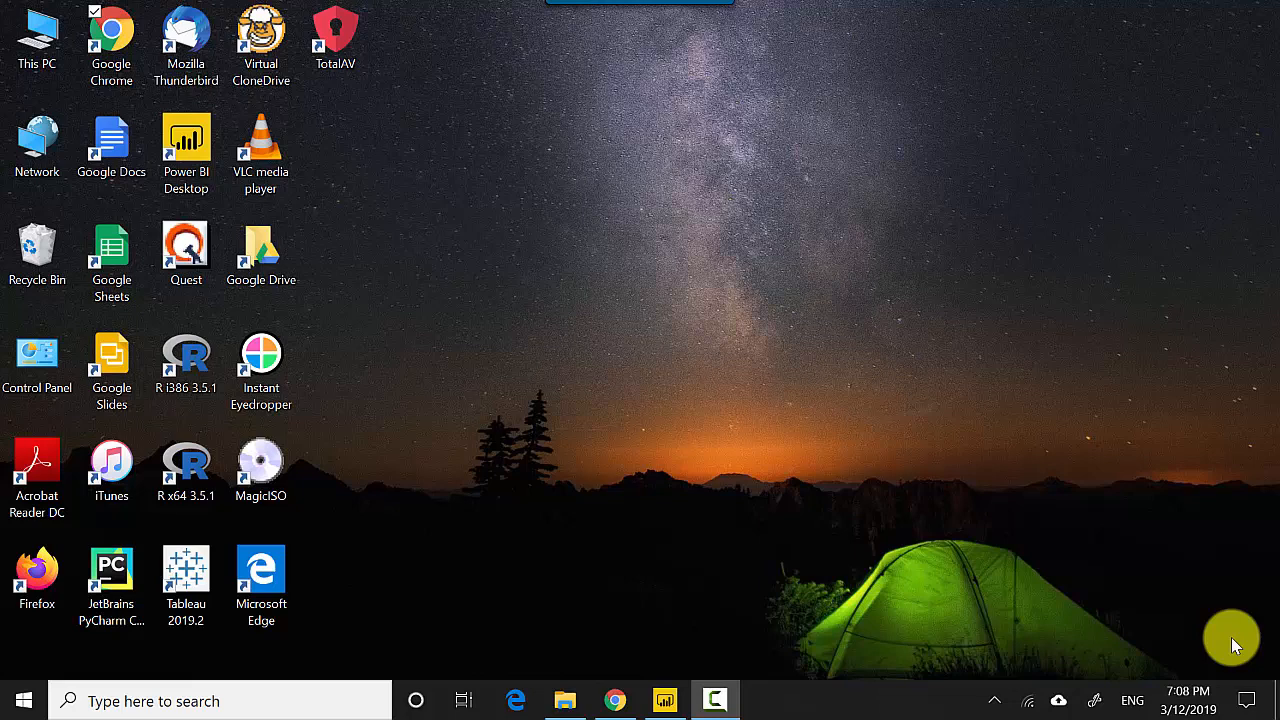
Launch Power BI Desktop from the desktop and open the 'Shapes Power BI' report
left_click(663, 700)
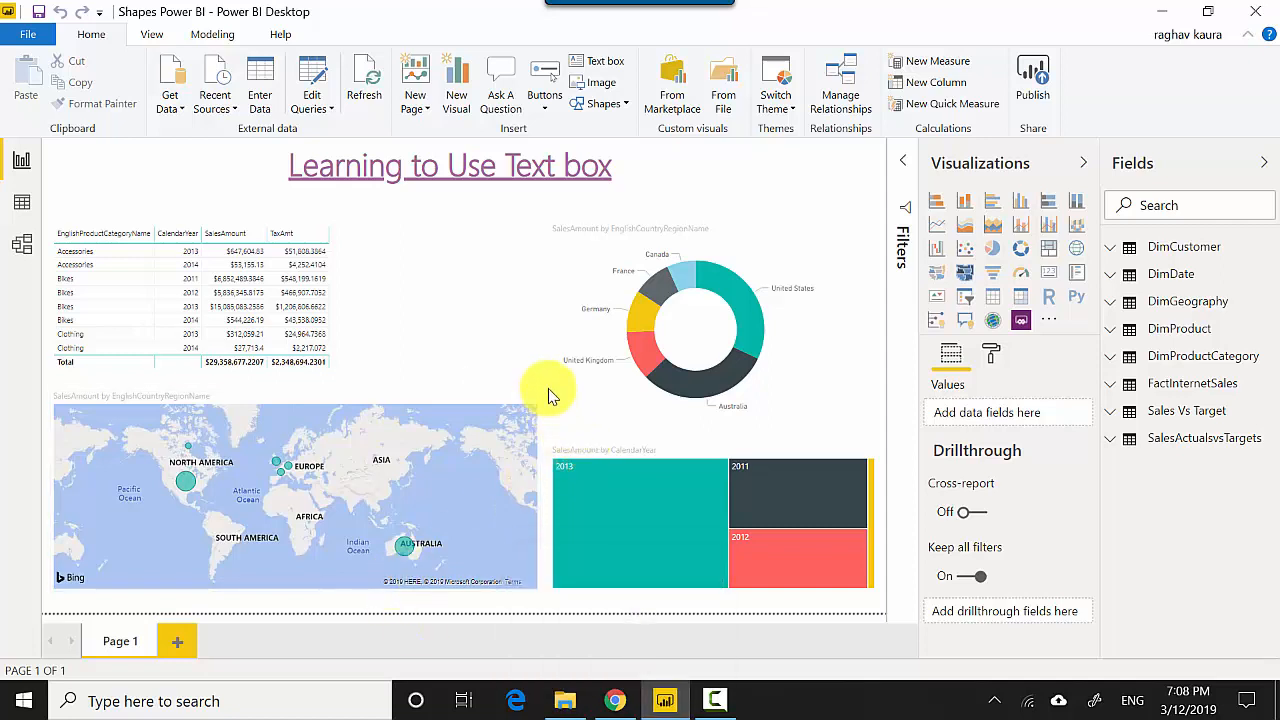
mouse_move(610, 420)
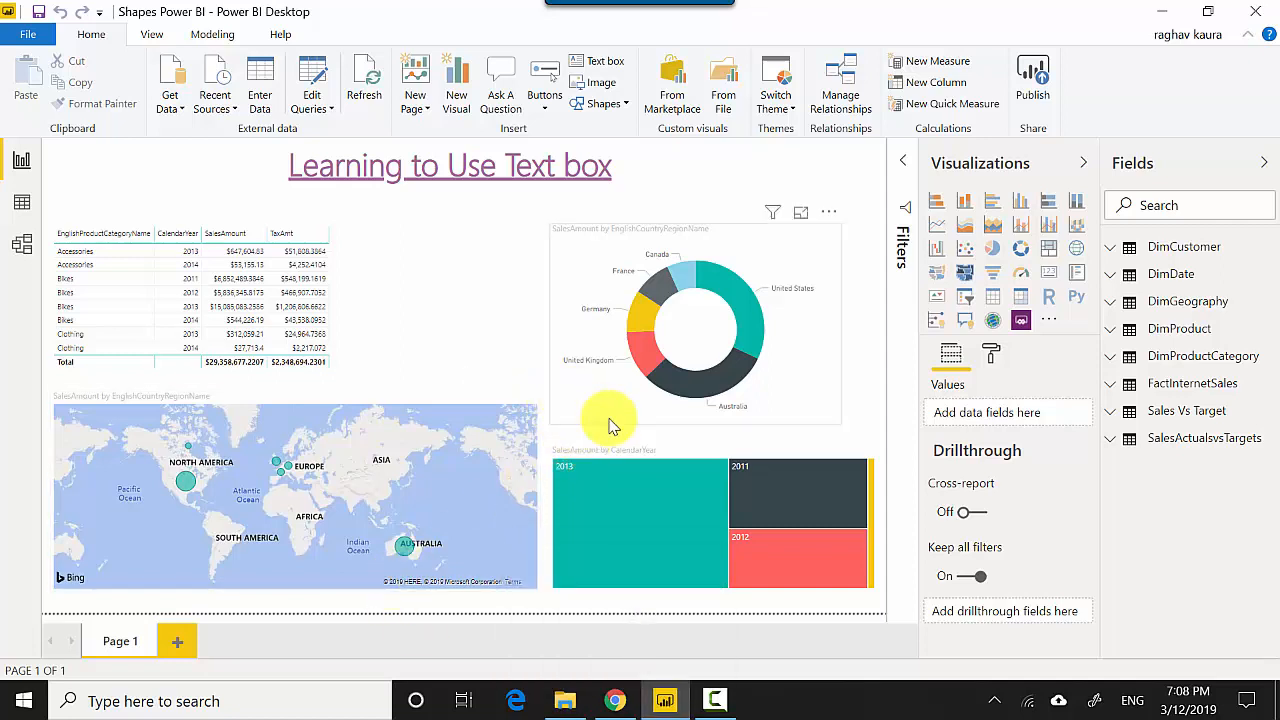
left_click(600, 103)
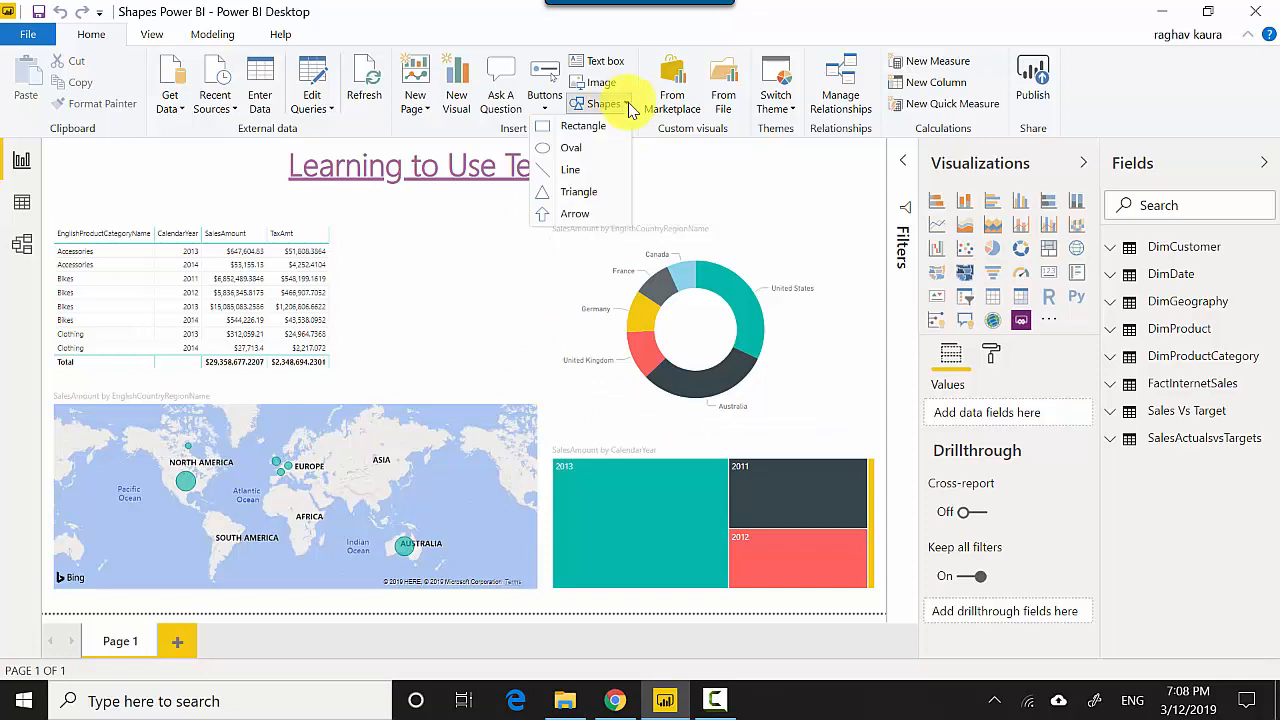
left_click(583, 125)
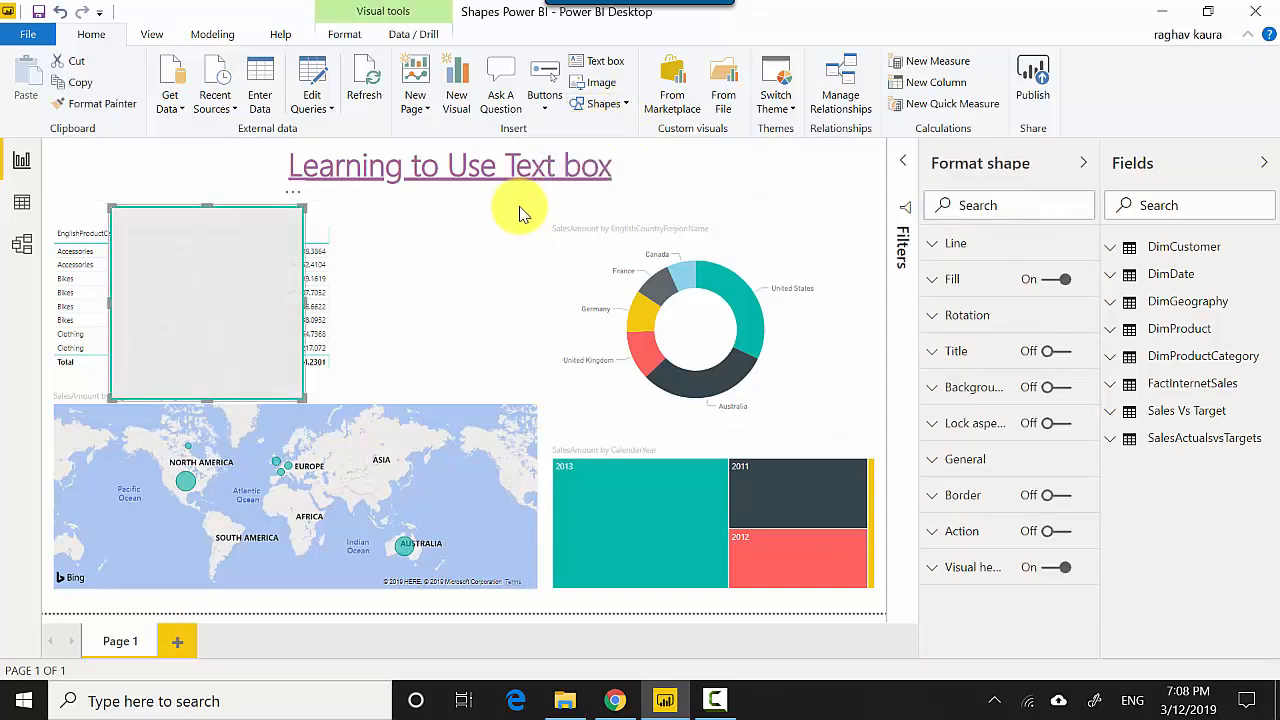
left_click_drag(207, 300, 624, 315)
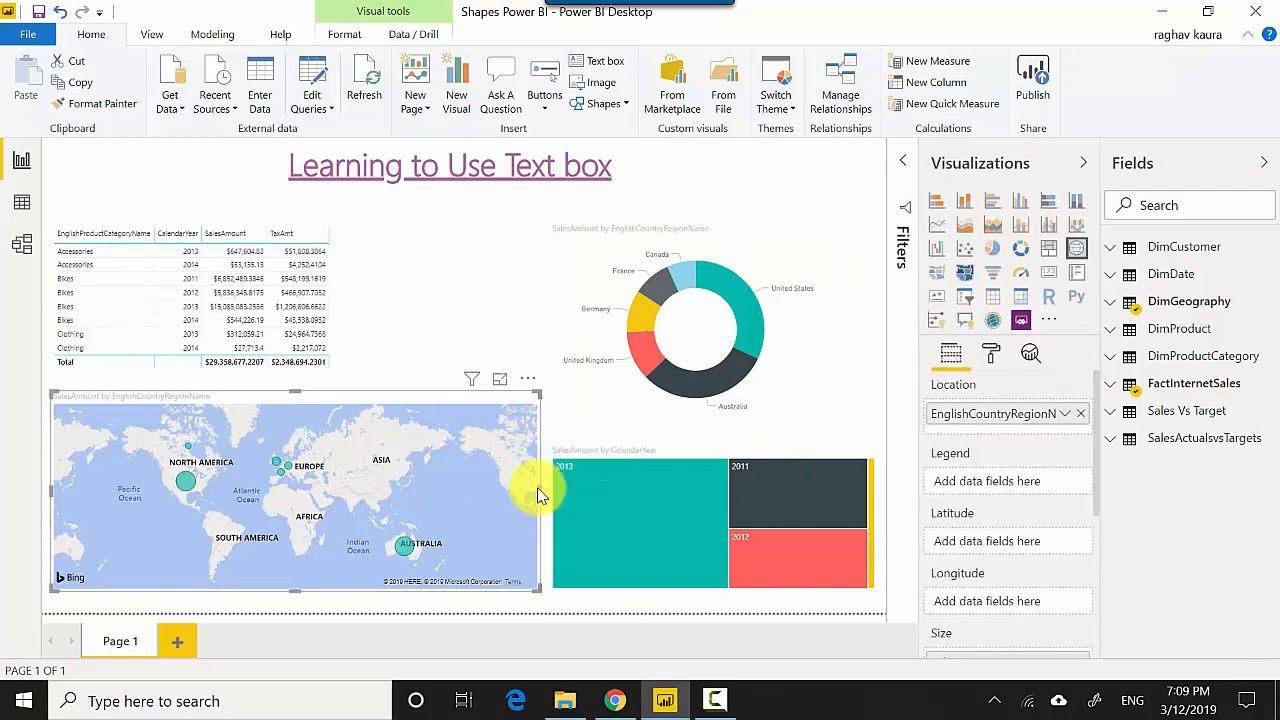
Narrow the map toward the left and open the Shapes gallery to insert a line
left_click_drag(540, 490, 350, 490)
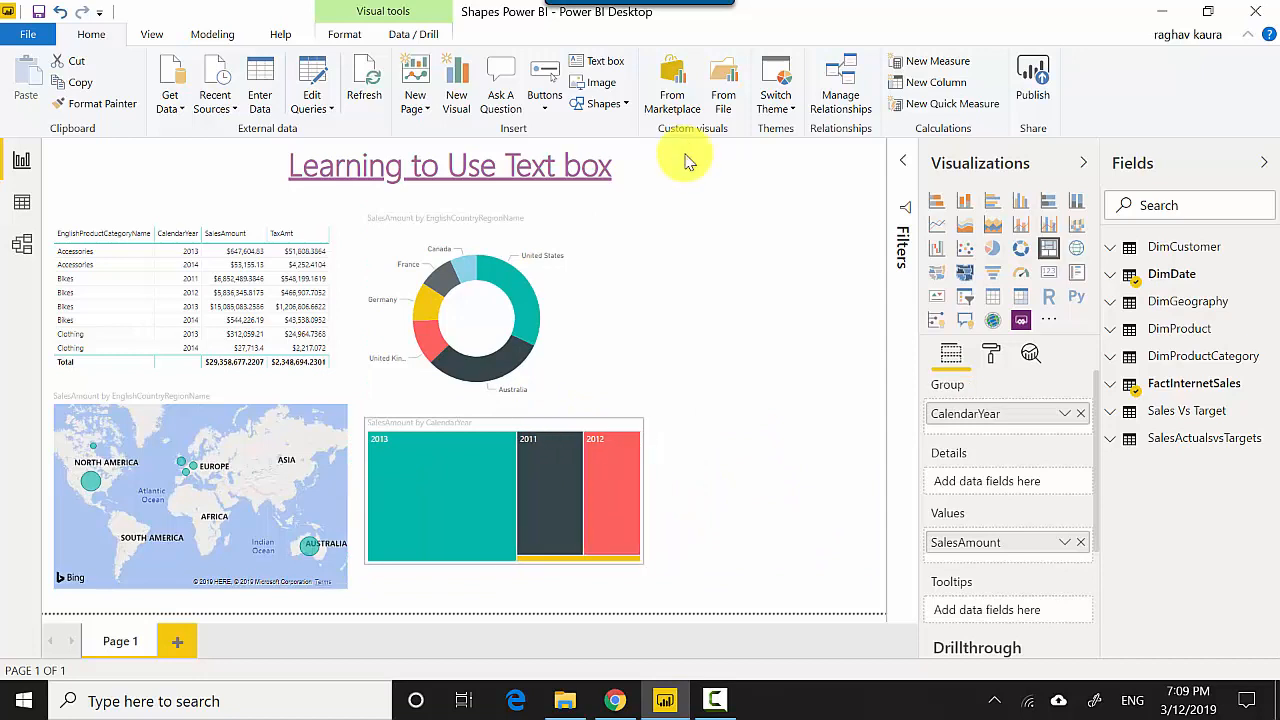
left_click(603, 103)
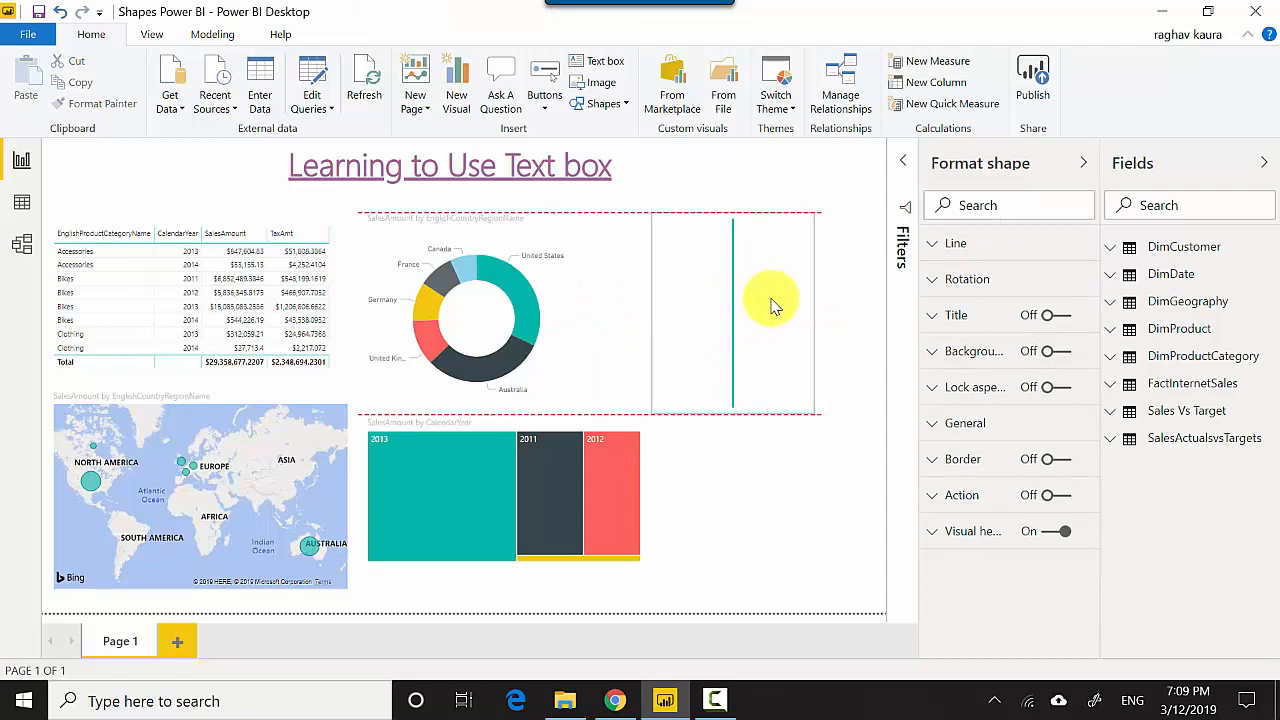
Add an empty slicer visual to the right of the vertical divider
left_click(733, 310)
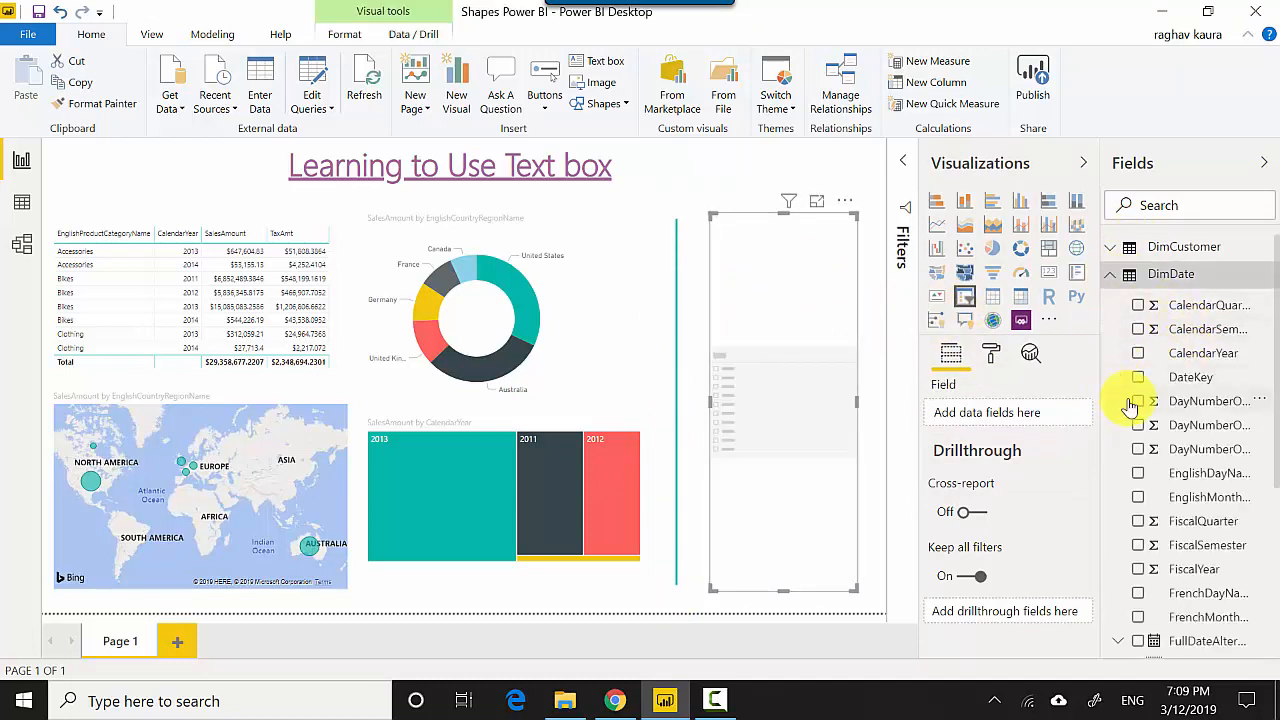
Build CalendarYear and City slicers, narrowing the year range to 2010–2014
left_click(1138, 352)
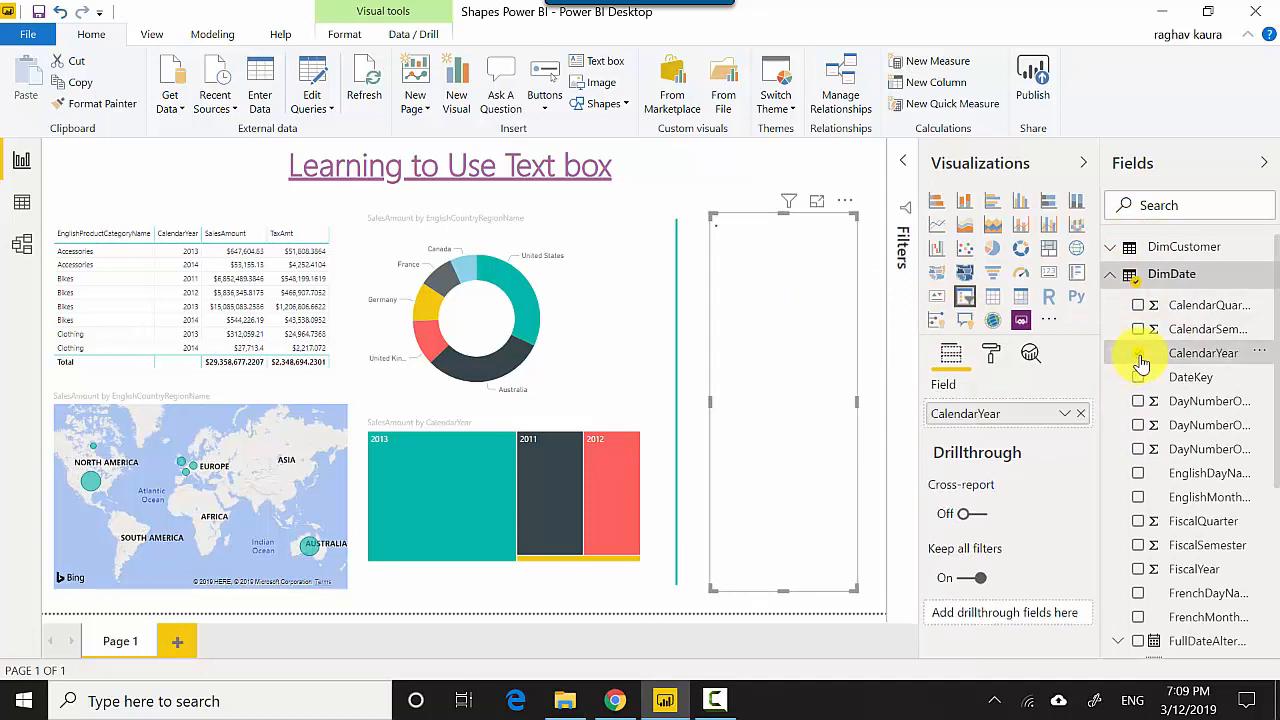
left_click(1138, 353)
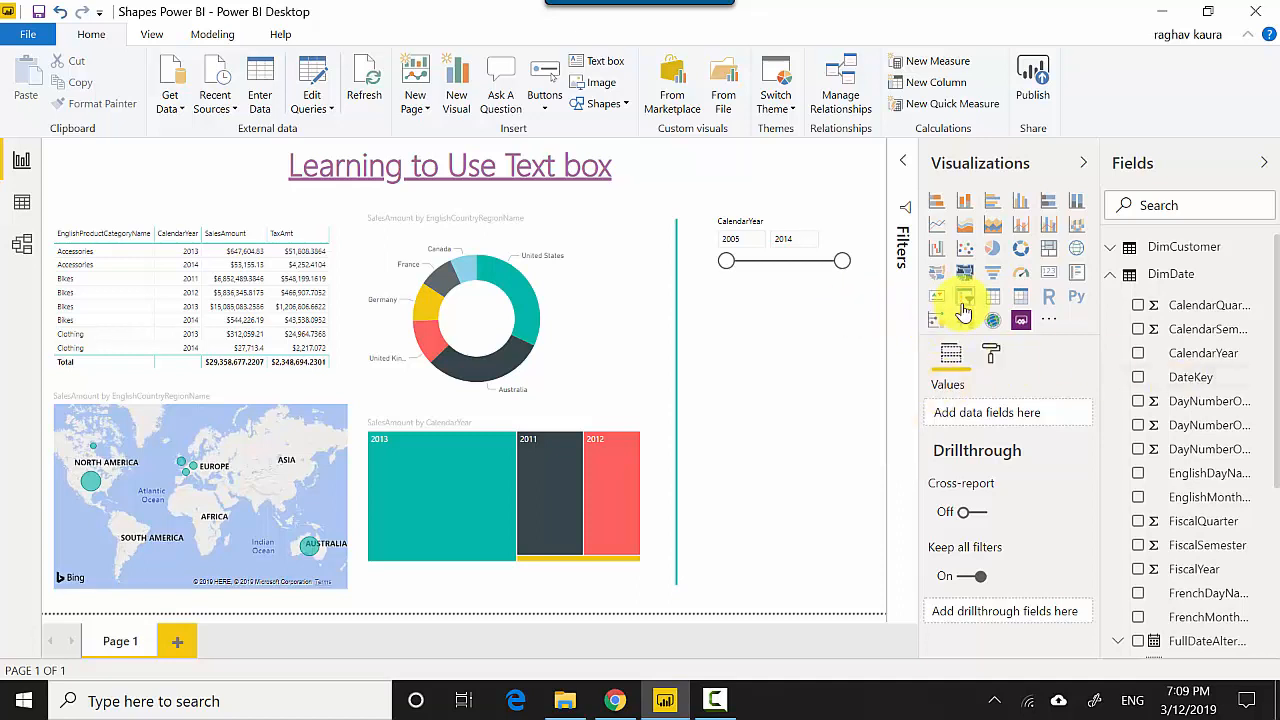
left_click(963, 300)
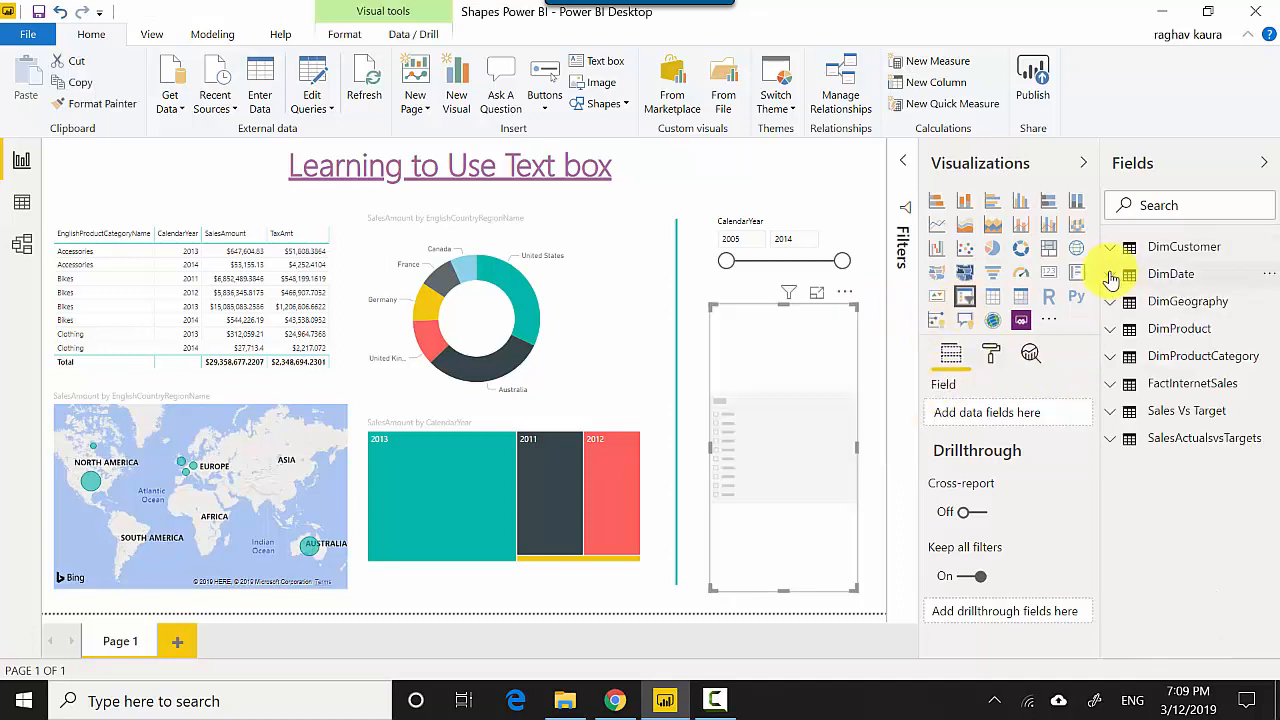
left_click(1109, 301)
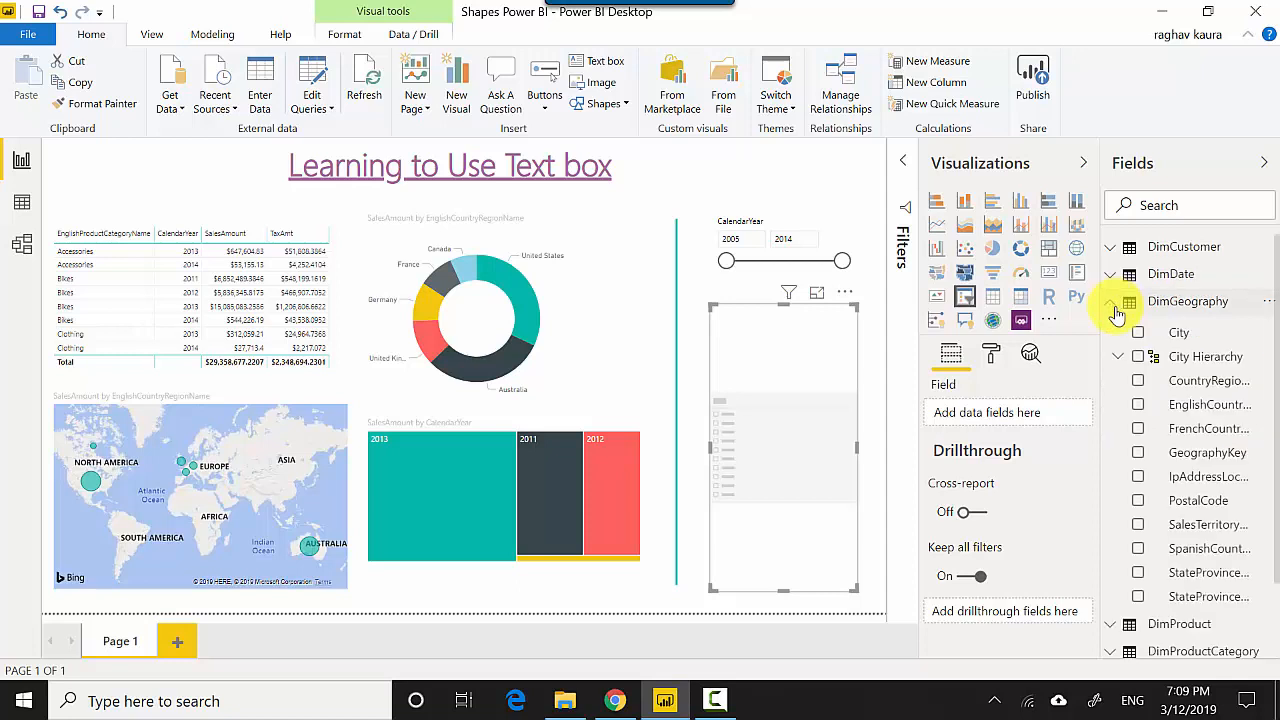
left_click(1137, 332)
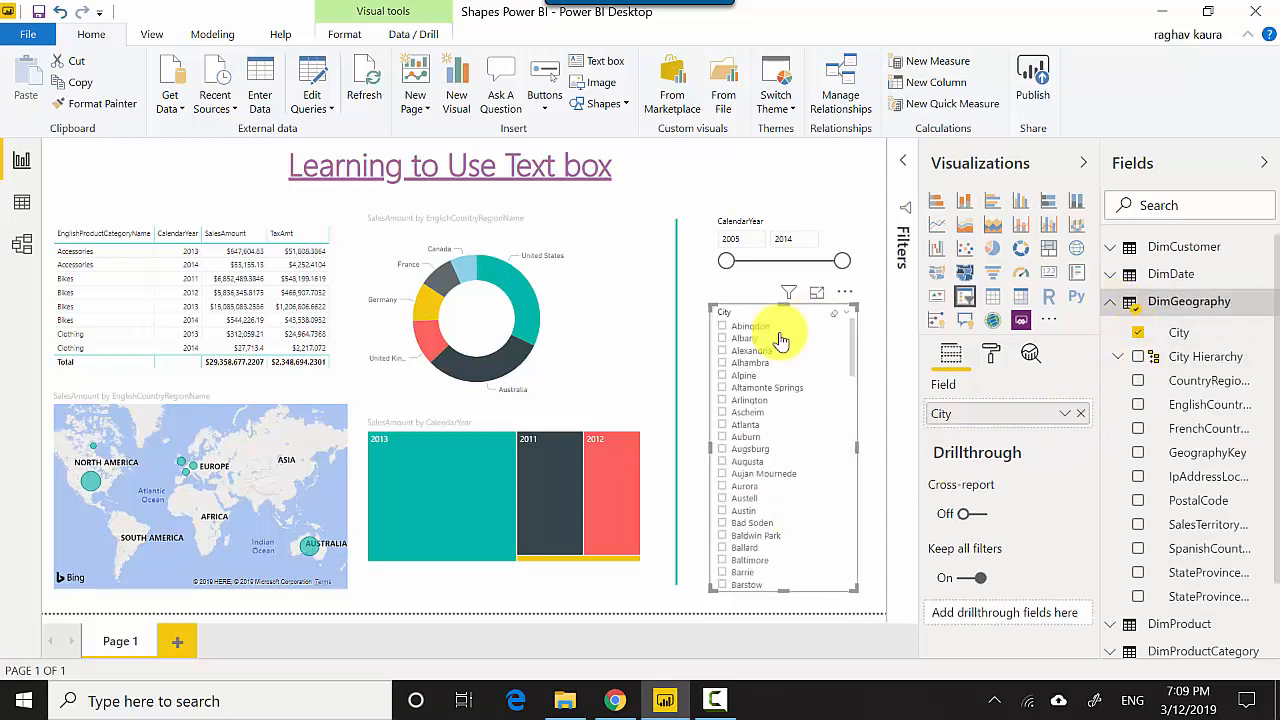
left_click_drag(726, 261, 790, 261)
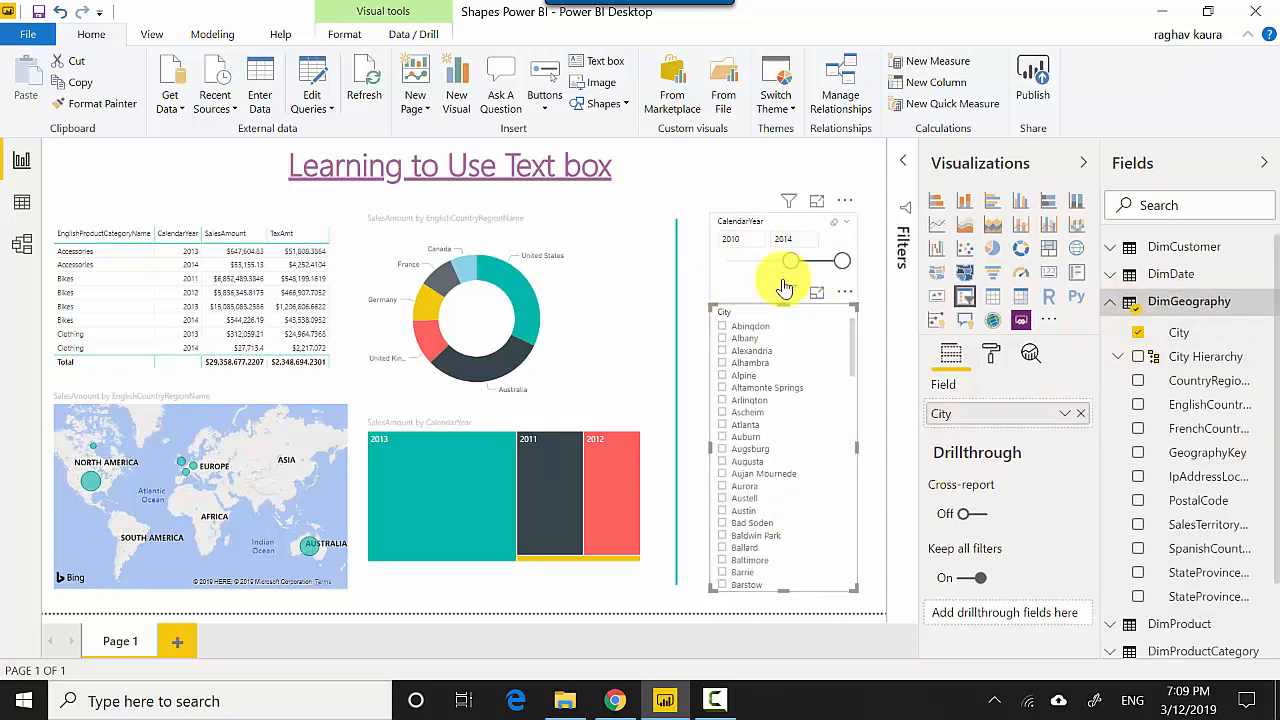